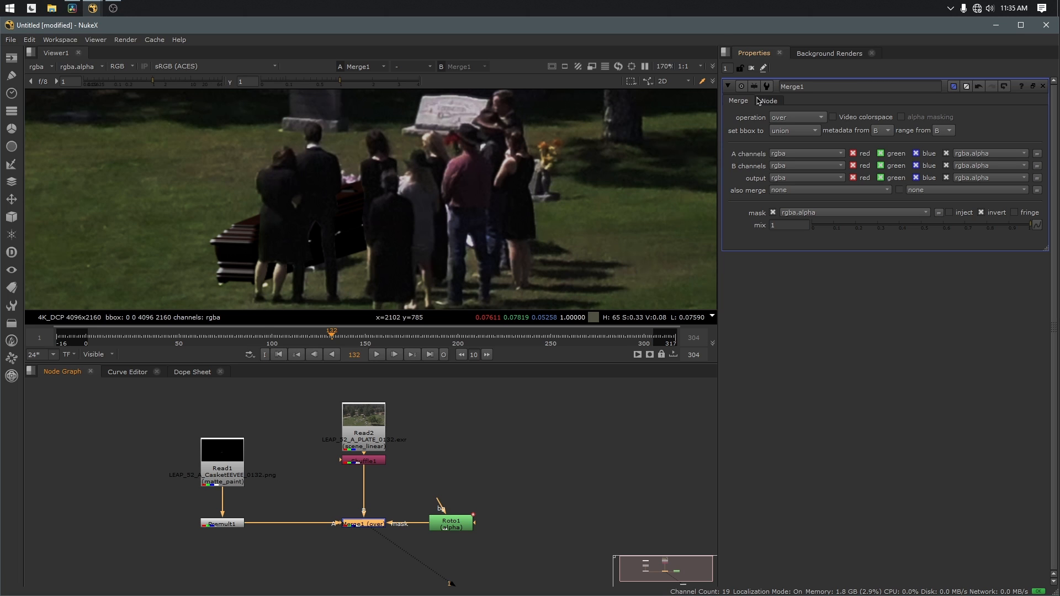
mouse_move(307, 195)
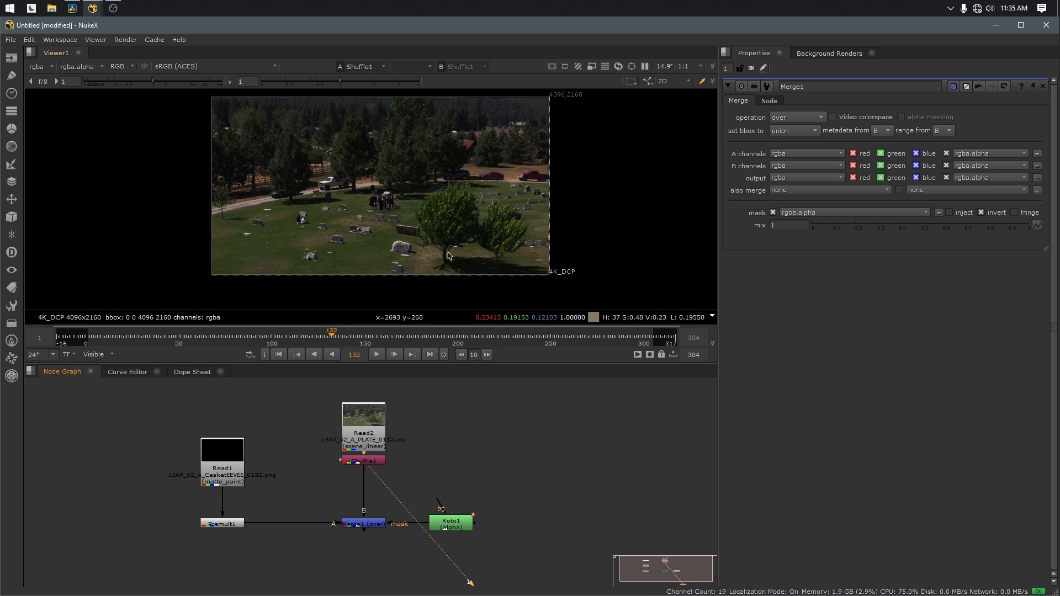
mouse_move(434, 226)
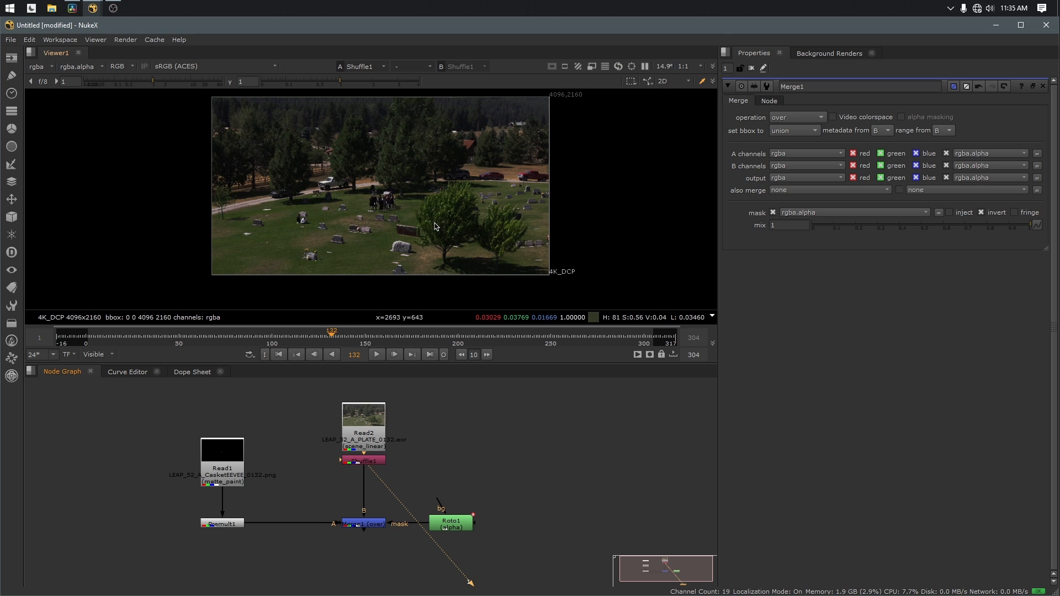
mouse_move(416, 219)
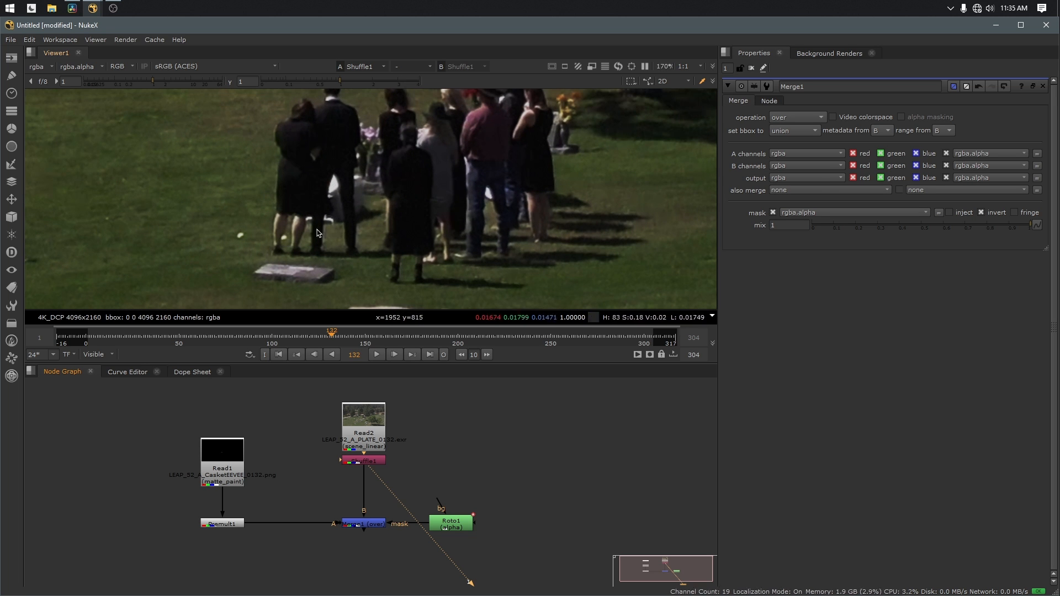
mouse_move(389, 192)
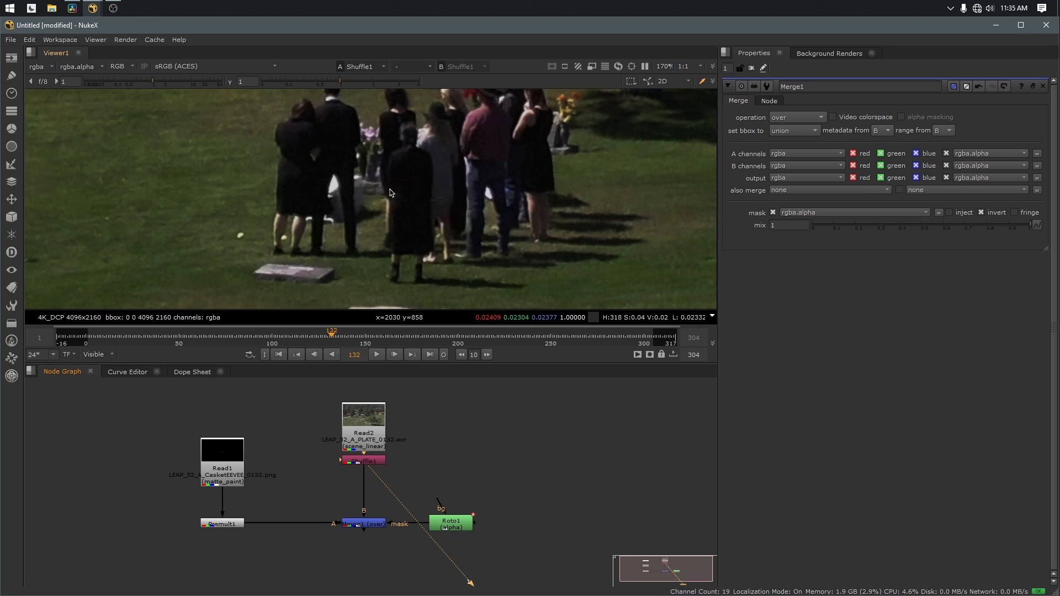
mouse_move(395, 192)
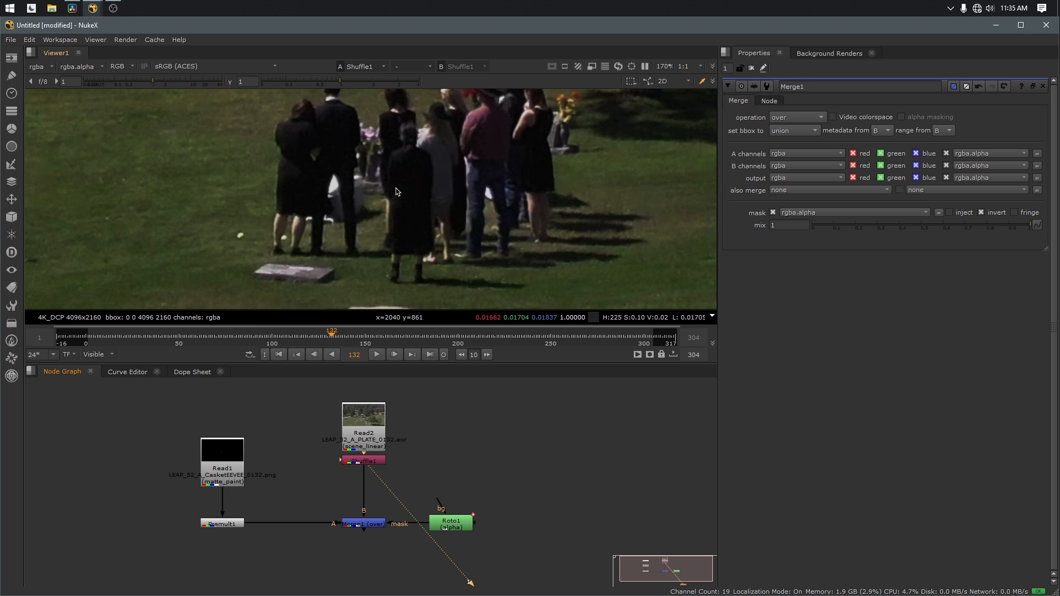
mouse_move(291, 256)
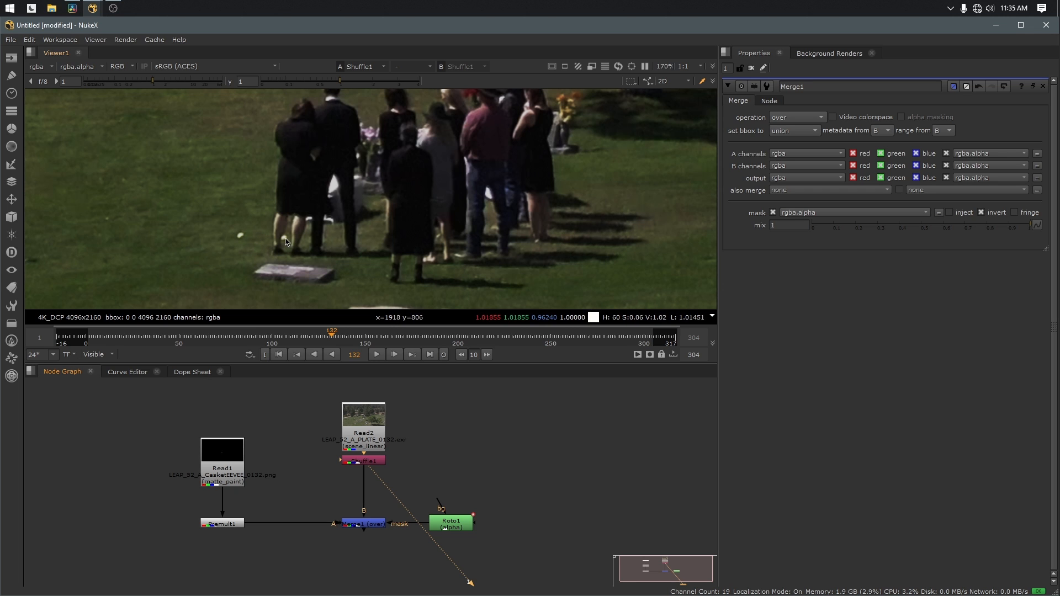
mouse_move(377, 208)
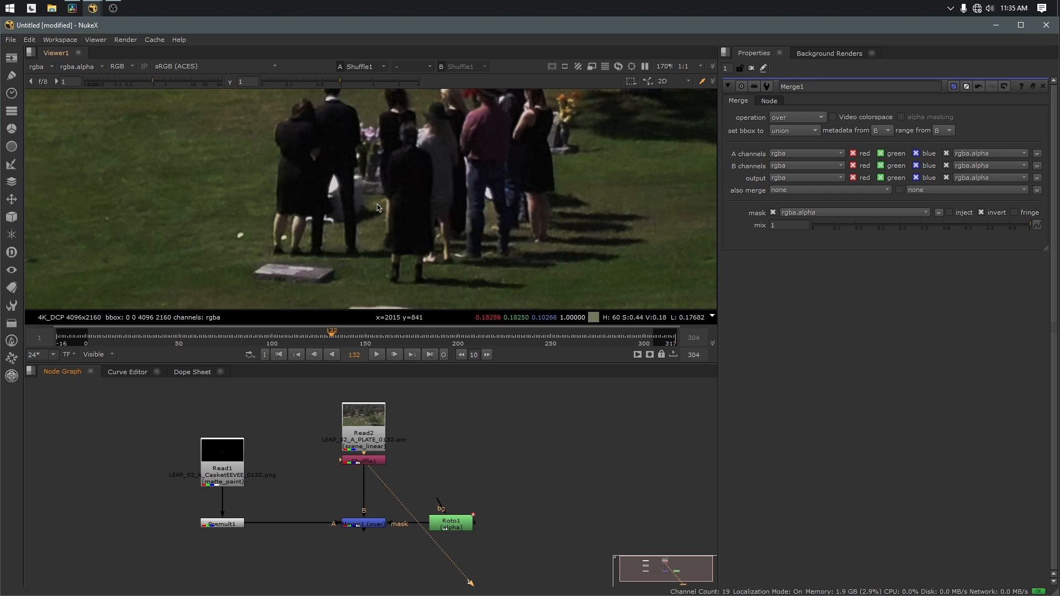
mouse_move(326, 220)
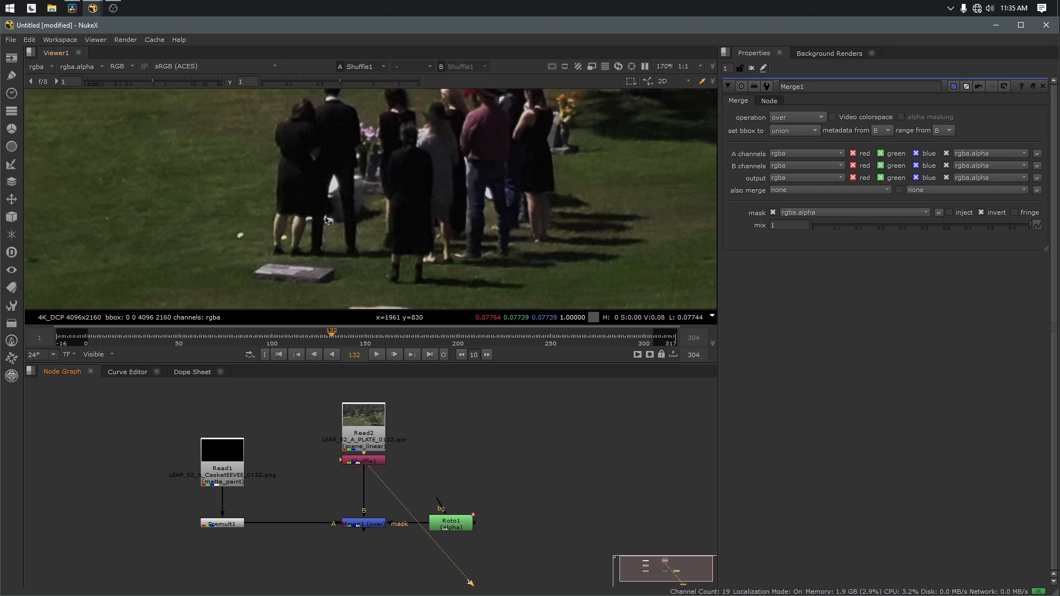
mouse_move(326, 223)
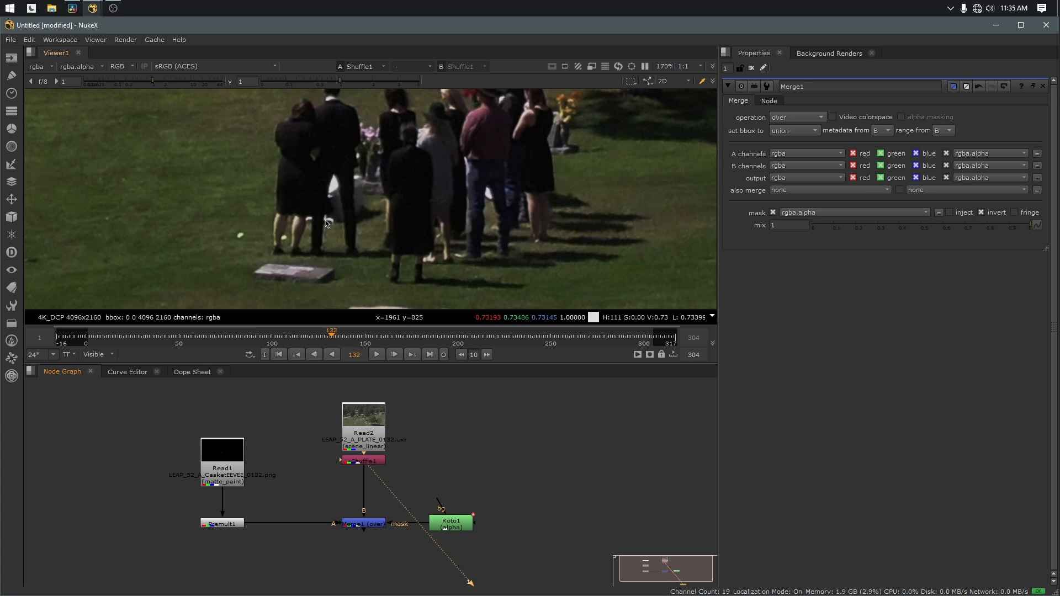
mouse_move(312, 235)
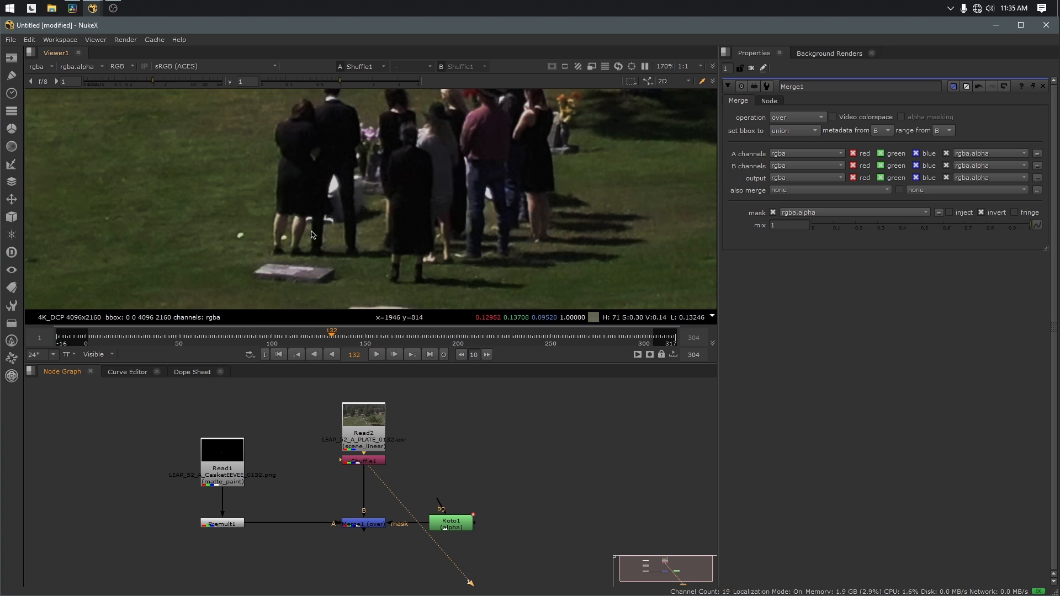
mouse_move(342, 247)
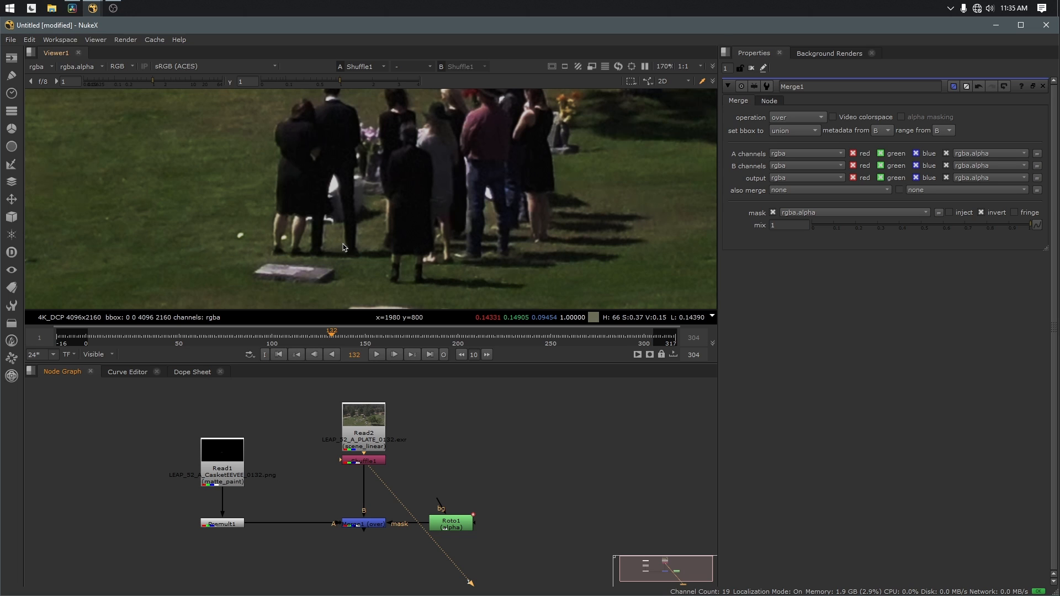
mouse_move(331, 237)
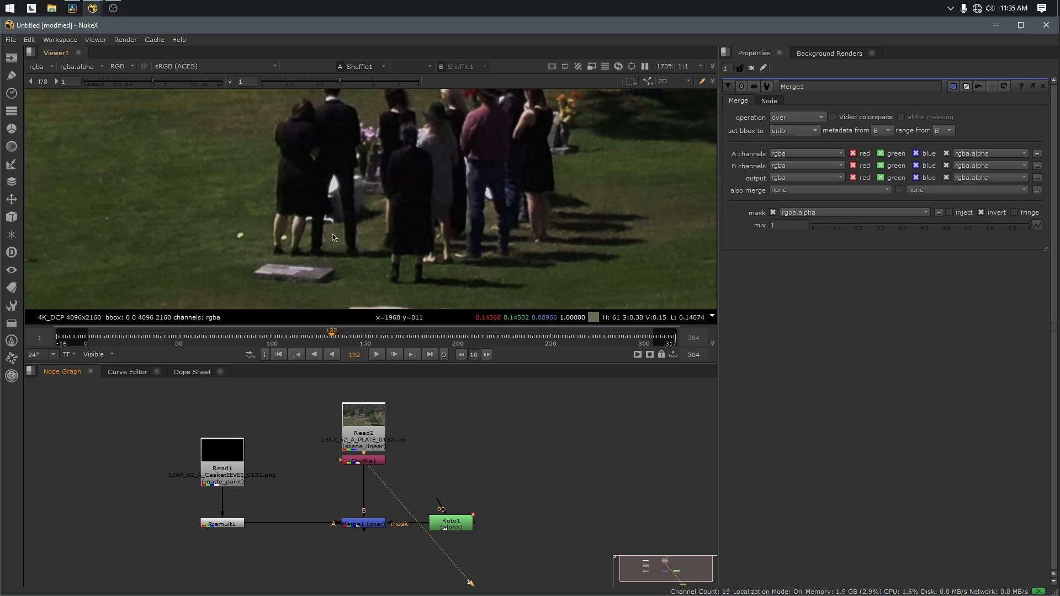
mouse_move(342, 532)
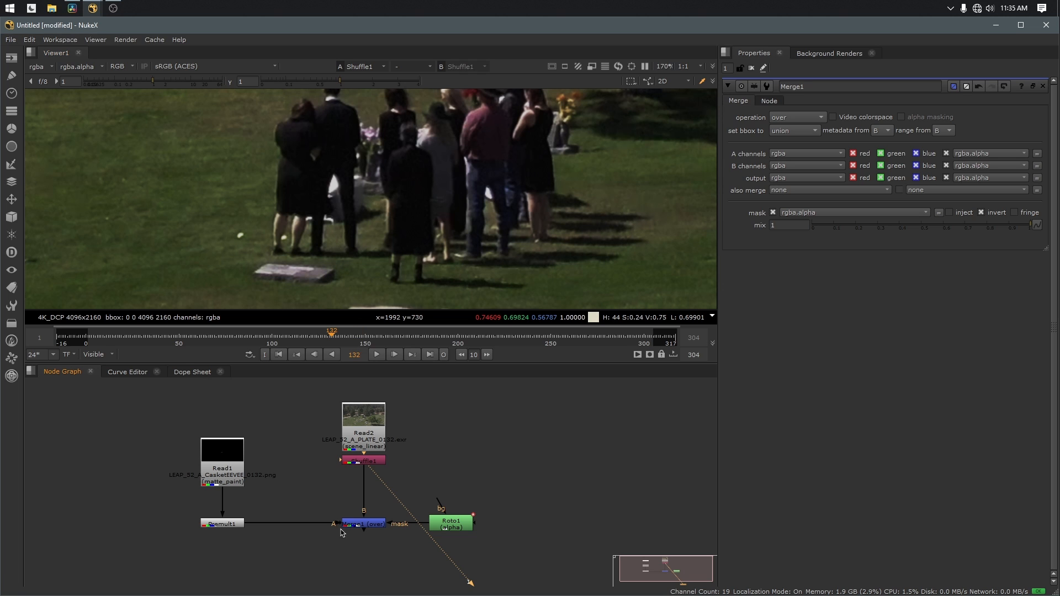
Step: Check Premult1's alpha and RGB, then view the Merge1 casket-over-cemetery composite
click(222, 523)
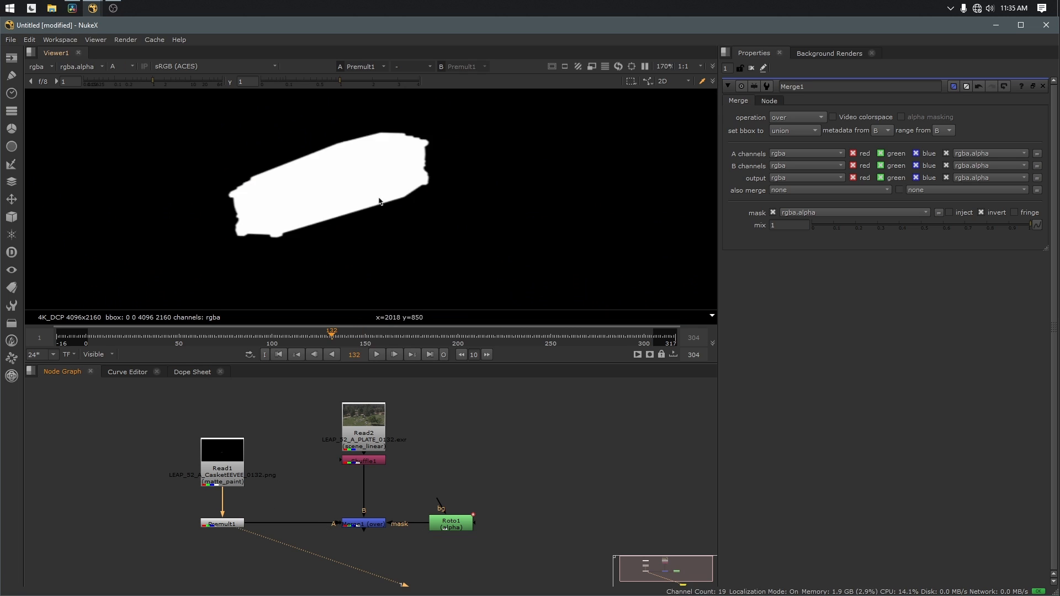
click(120, 66)
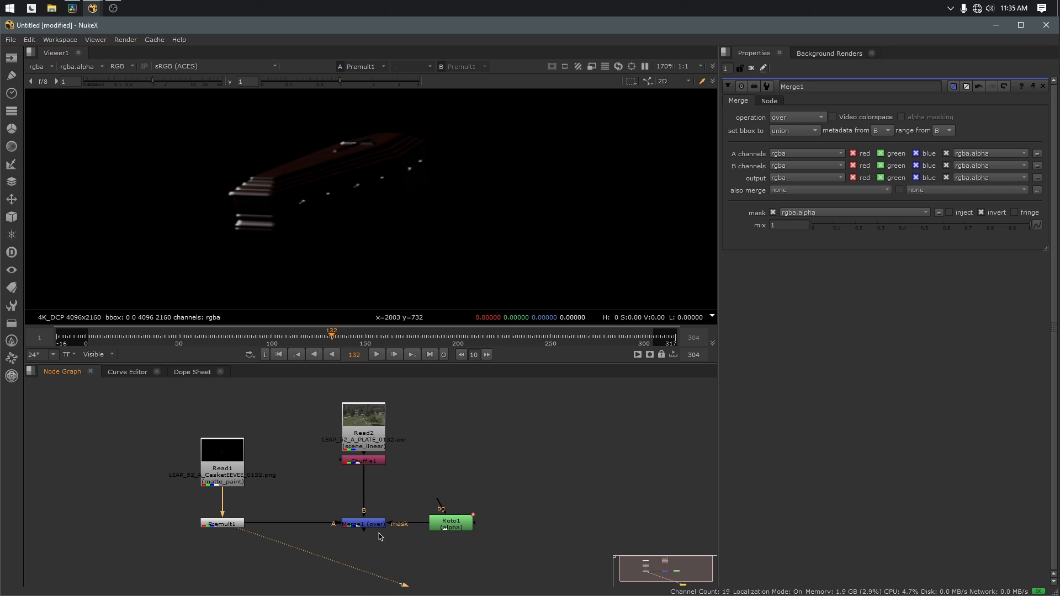
click(363, 523)
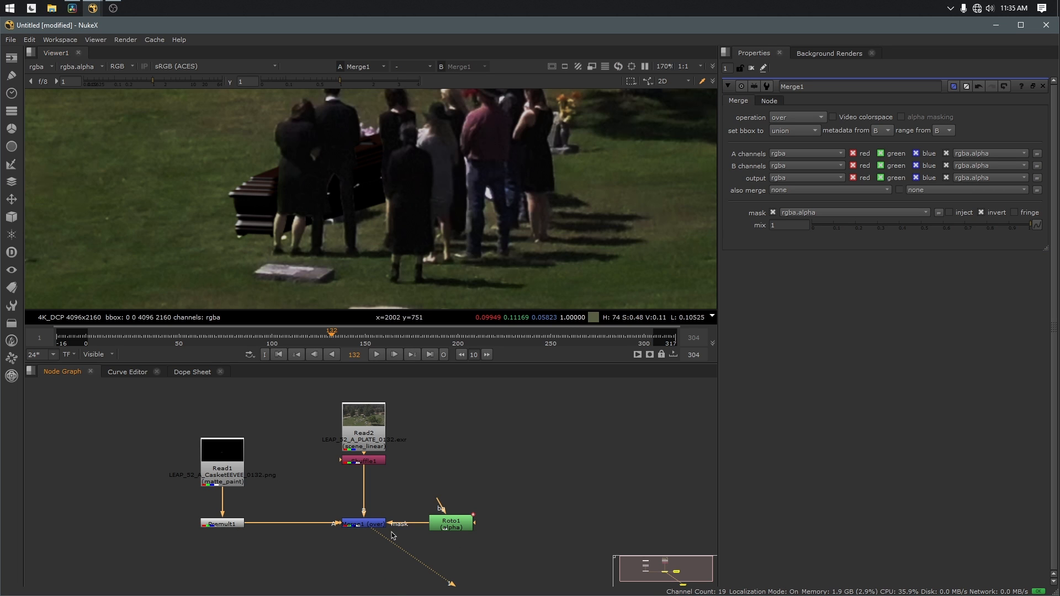
mouse_move(360, 219)
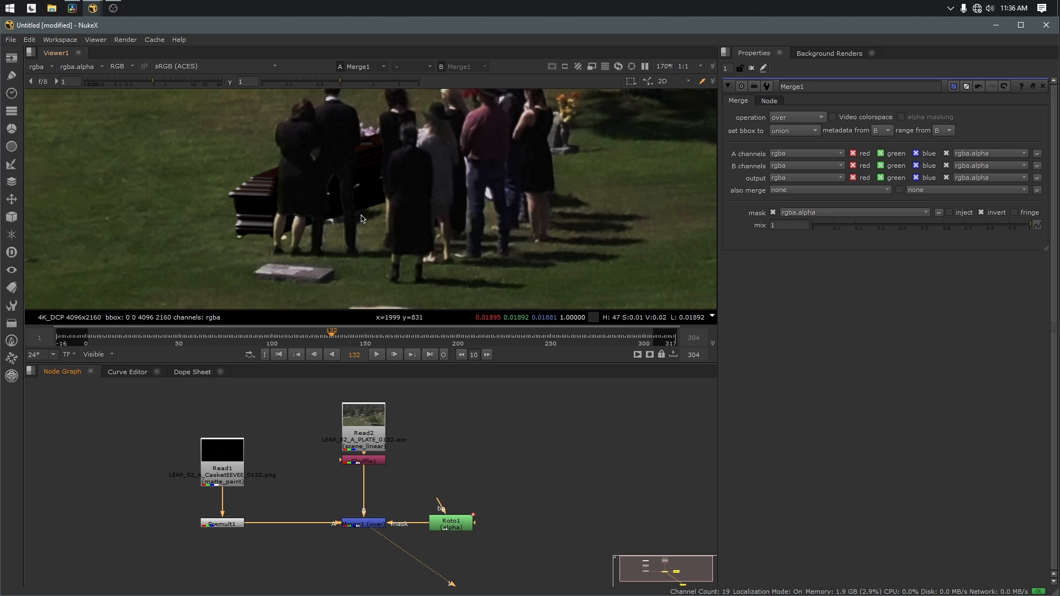
mouse_move(358, 199)
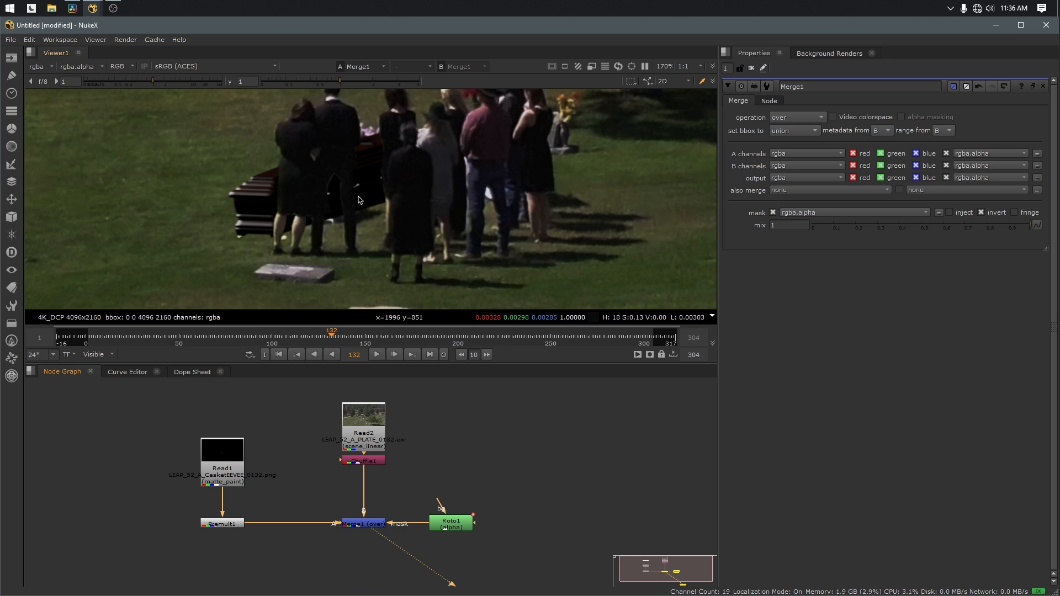
scroll(up, 3)
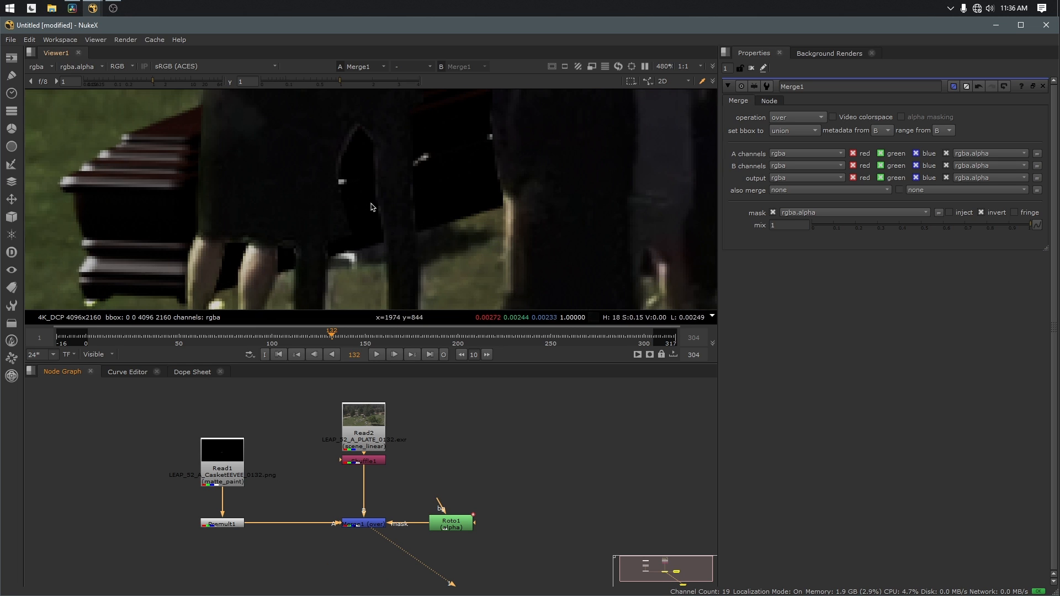
mouse_move(180, 221)
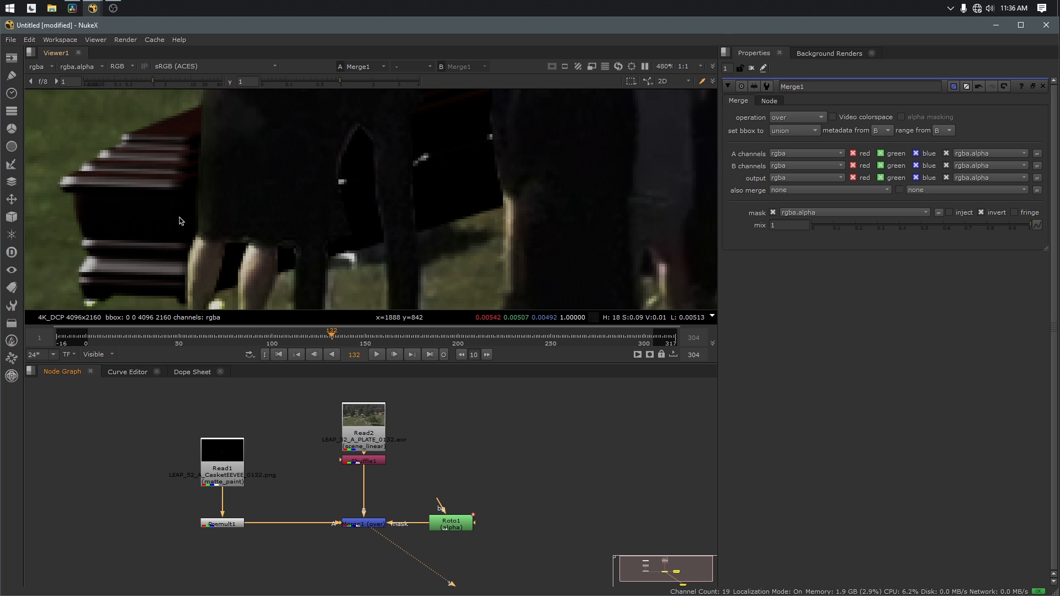
mouse_move(549, 321)
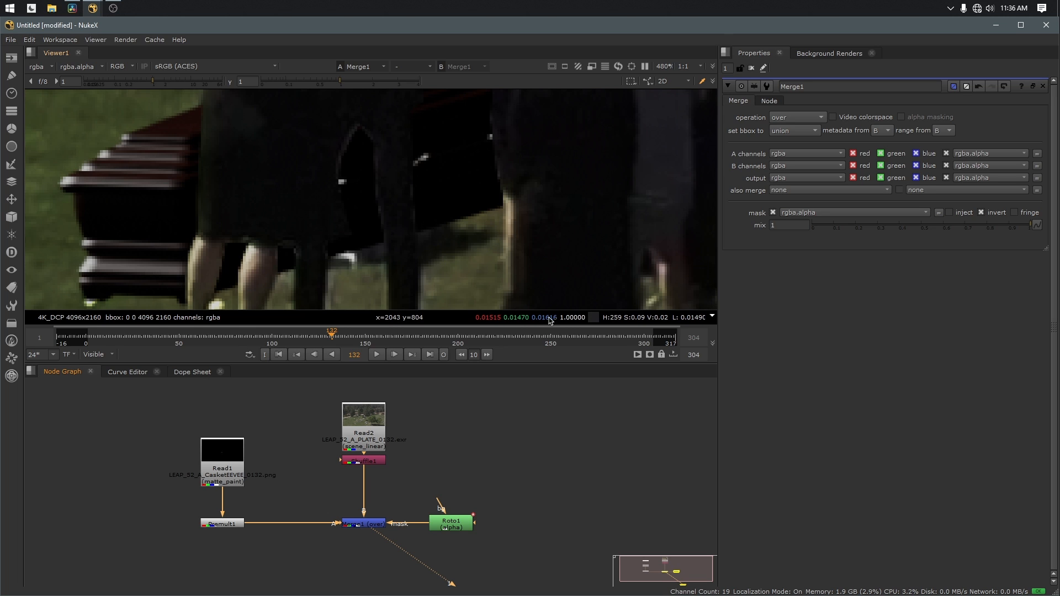
mouse_move(149, 229)
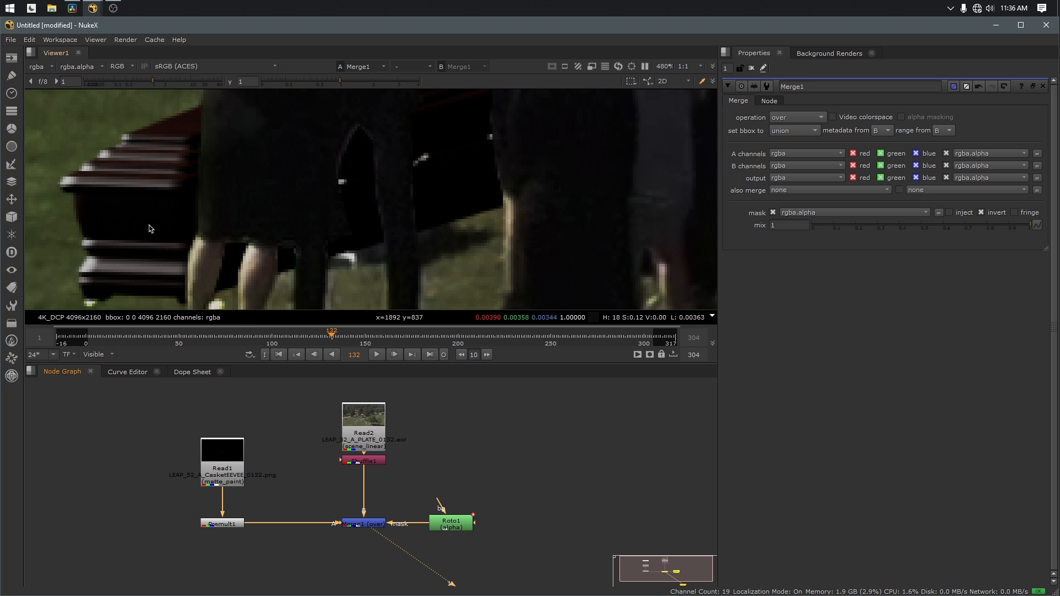
mouse_move(263, 193)
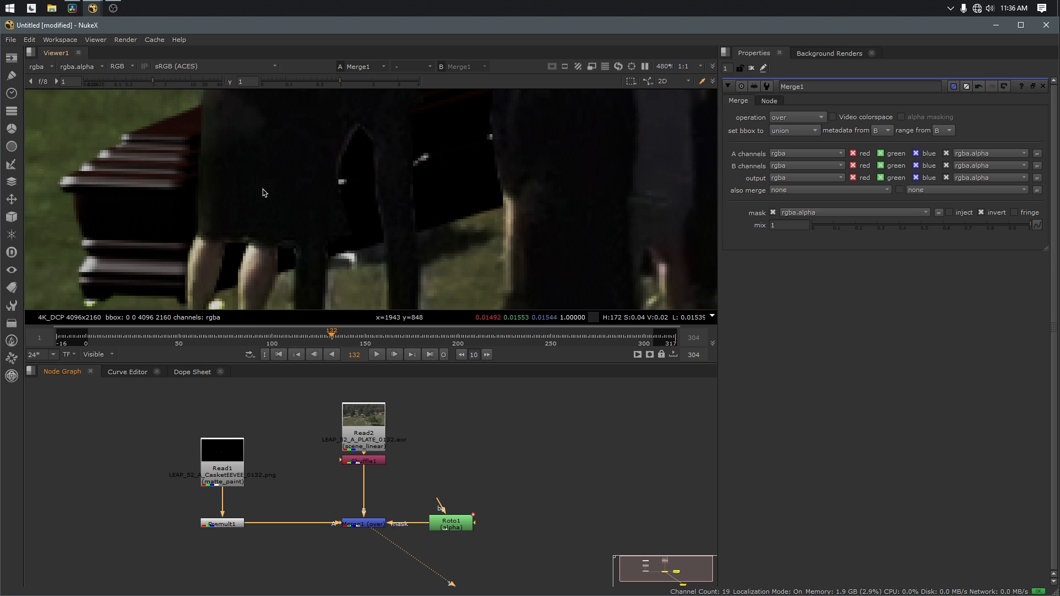
mouse_move(306, 186)
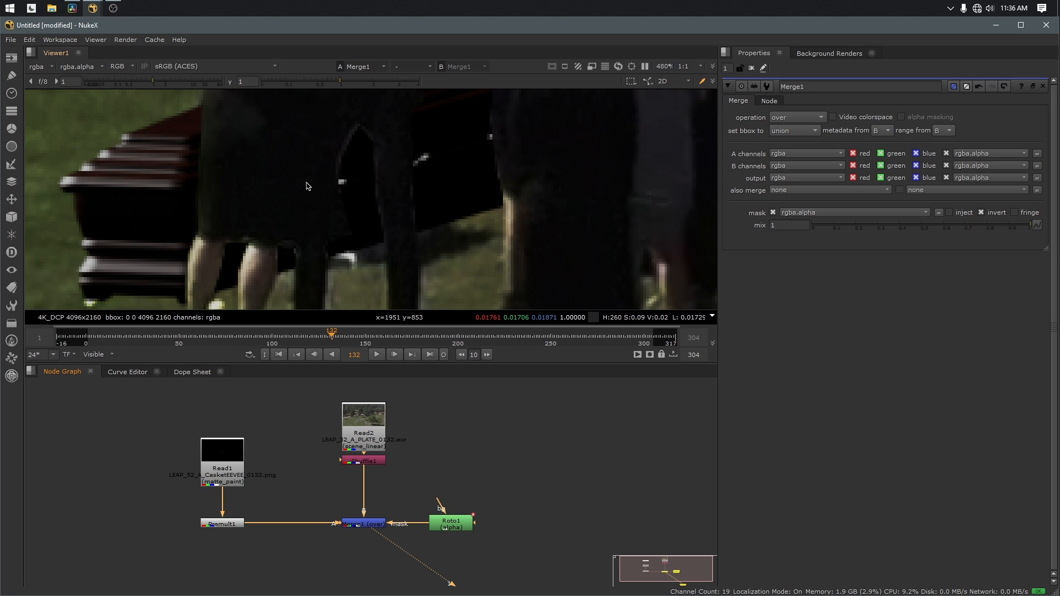
mouse_move(182, 223)
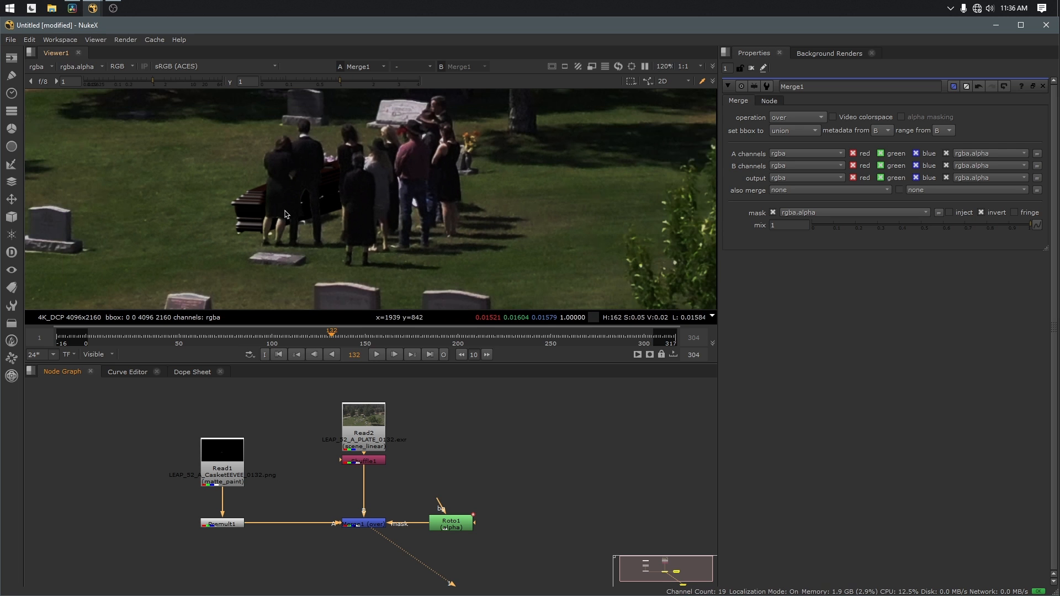
mouse_move(227, 219)
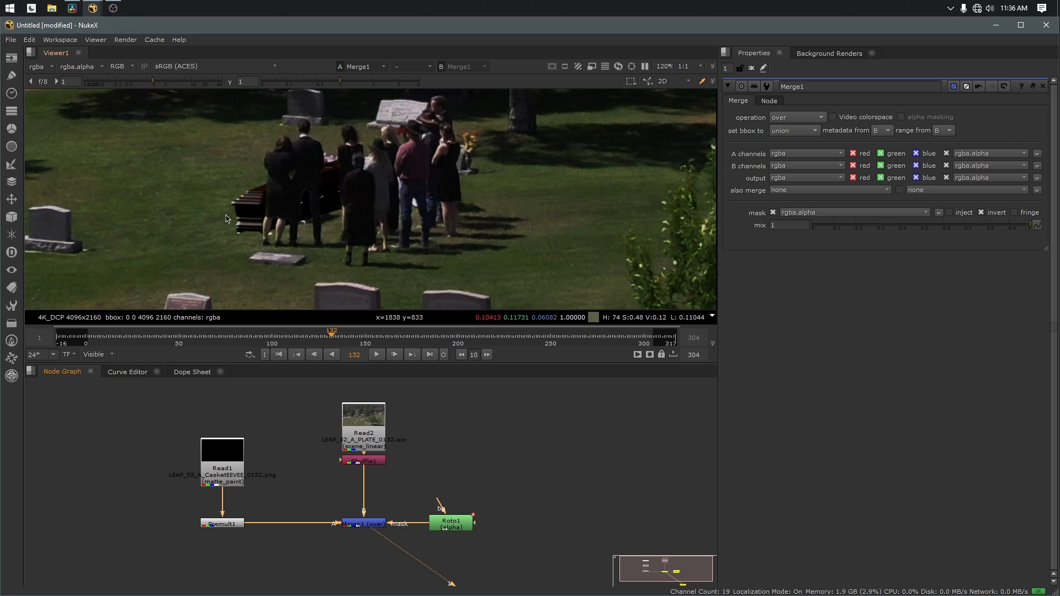
mouse_move(271, 223)
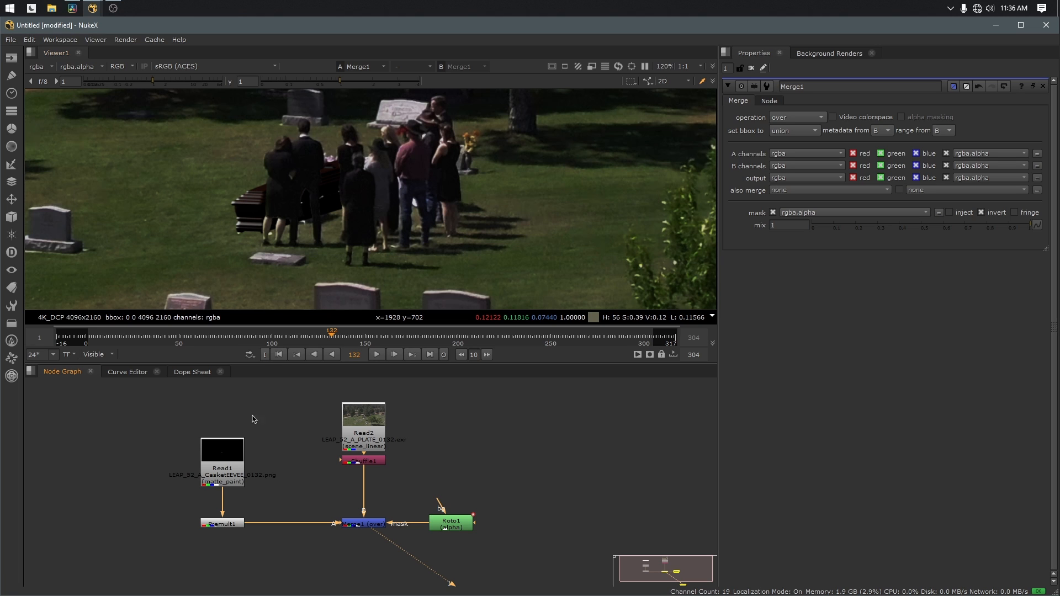
mouse_move(228, 476)
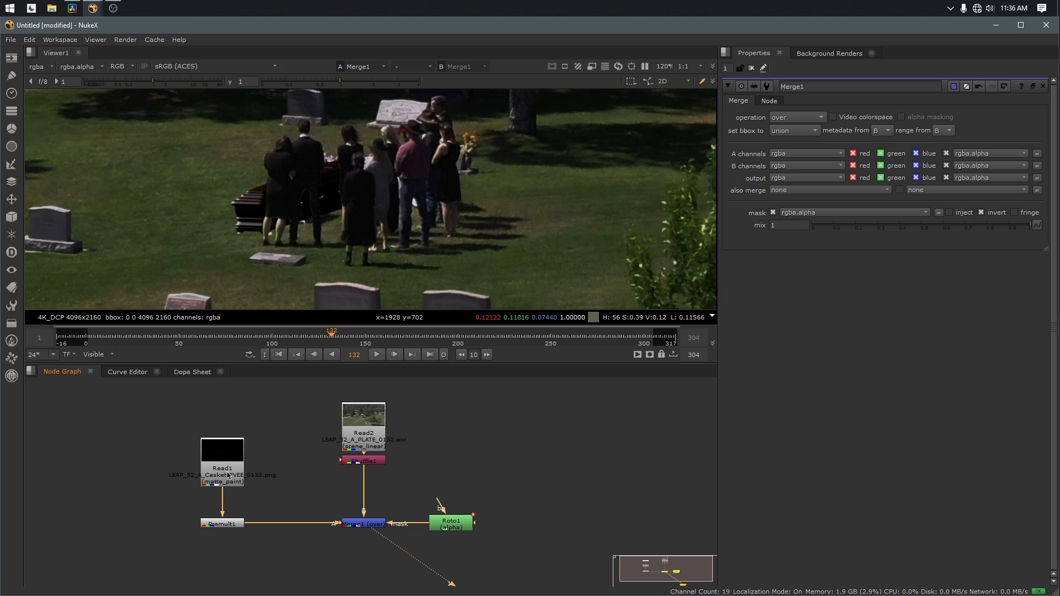
mouse_move(238, 448)
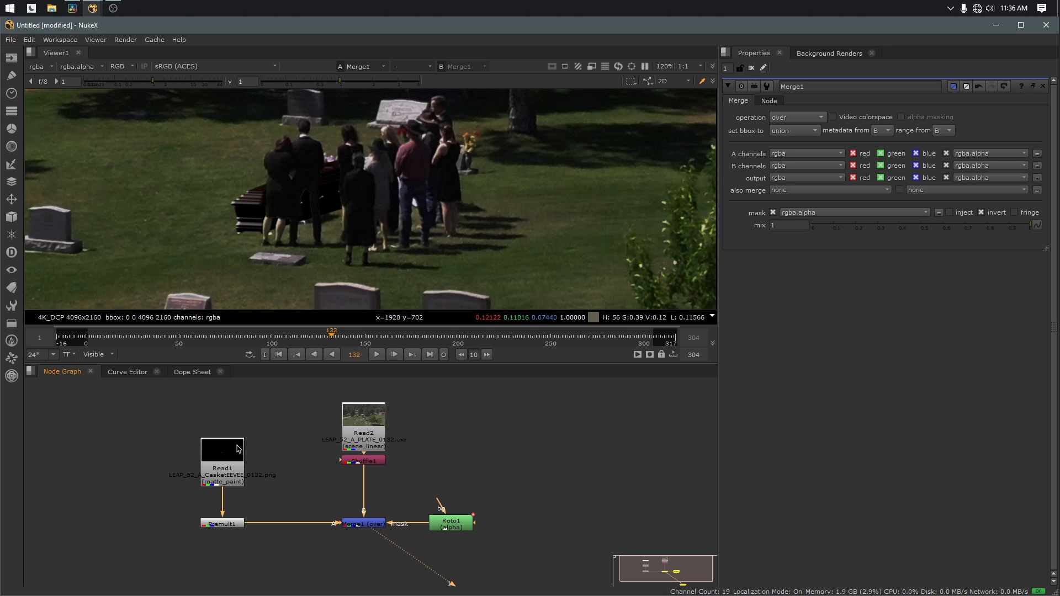
mouse_move(212, 258)
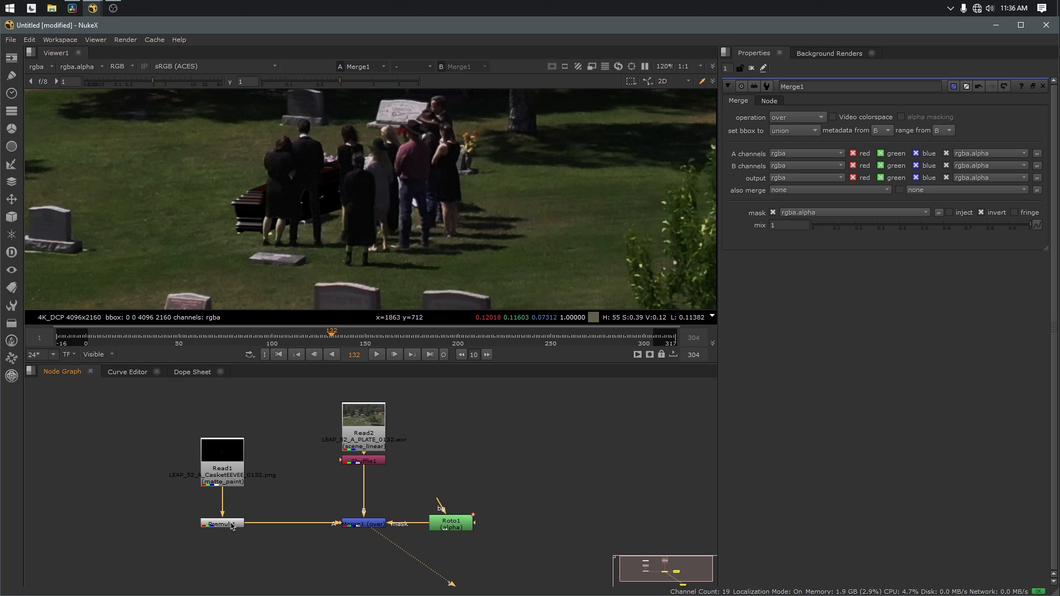
mouse_move(235, 531)
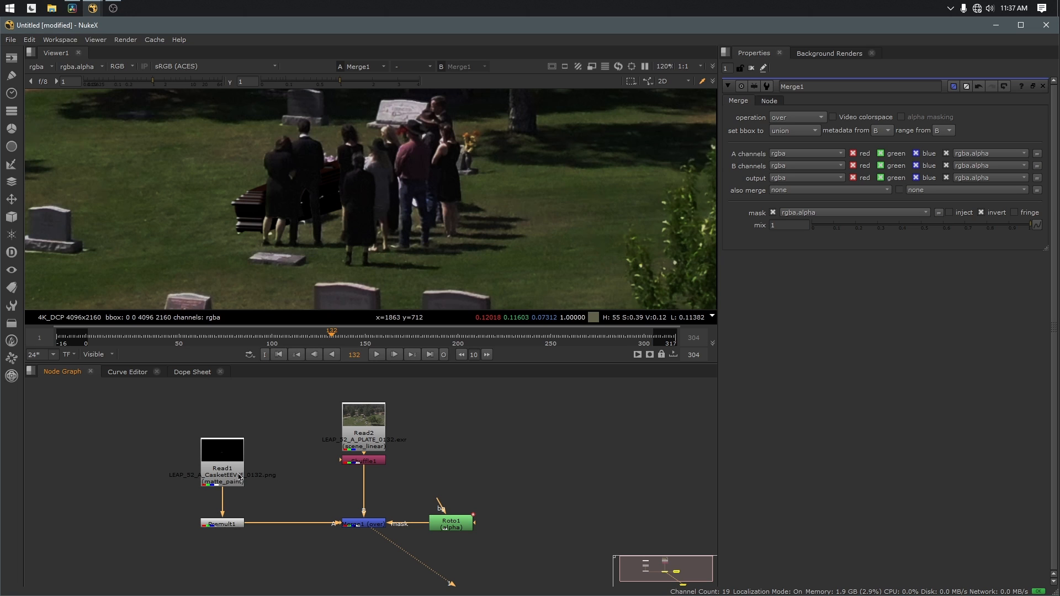
click(222, 461)
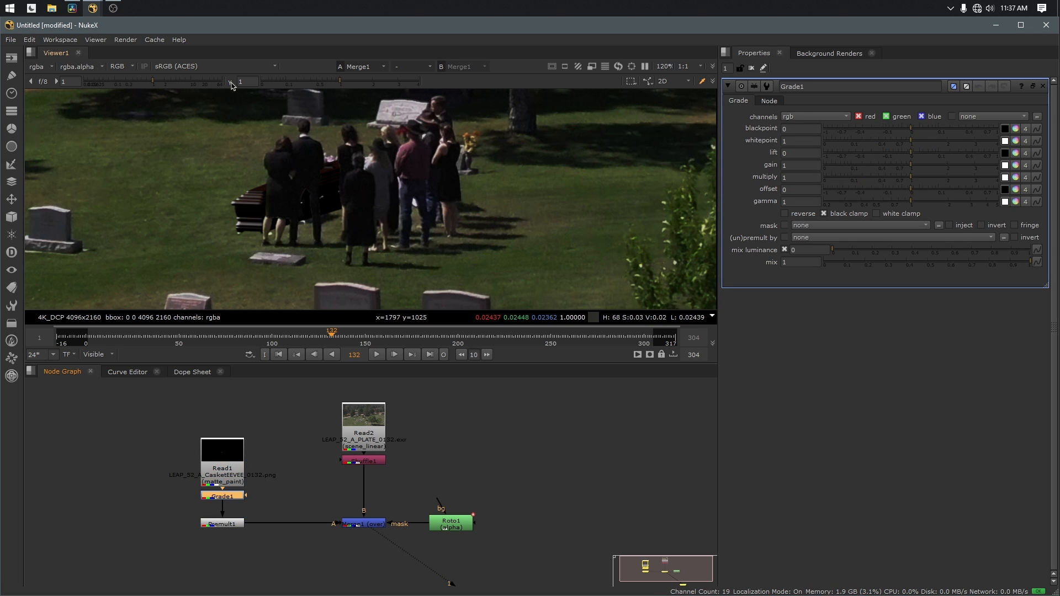
mouse_move(230, 83)
text(4)
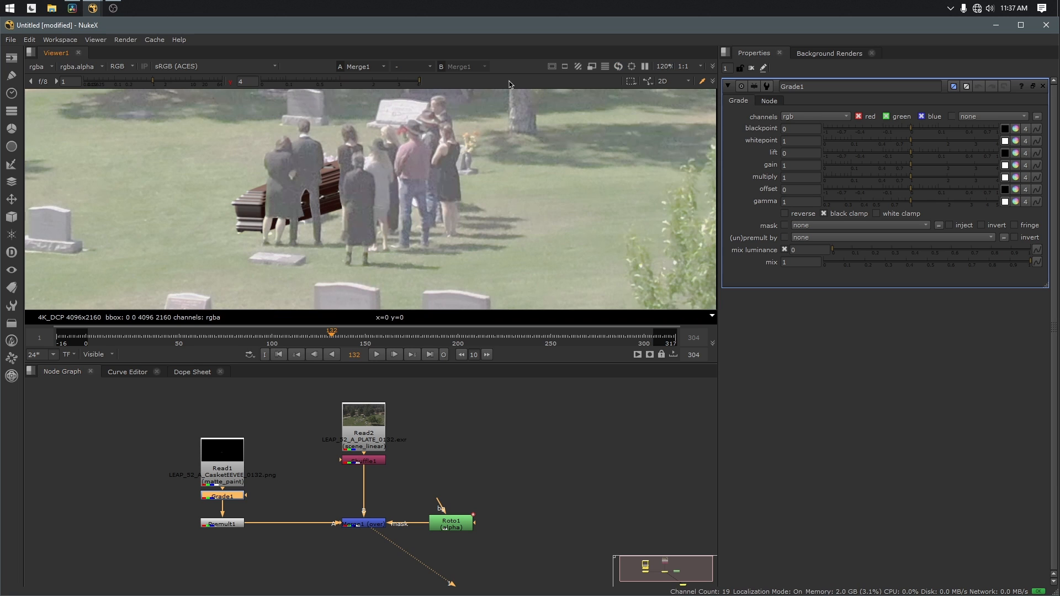
mouse_move(719, 79)
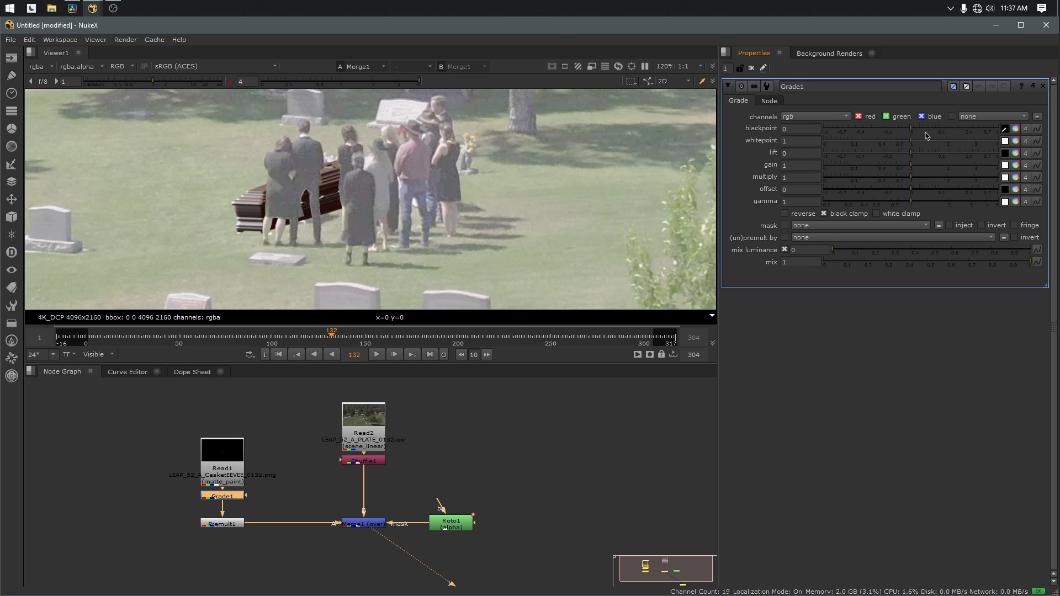
mouse_move(357, 230)
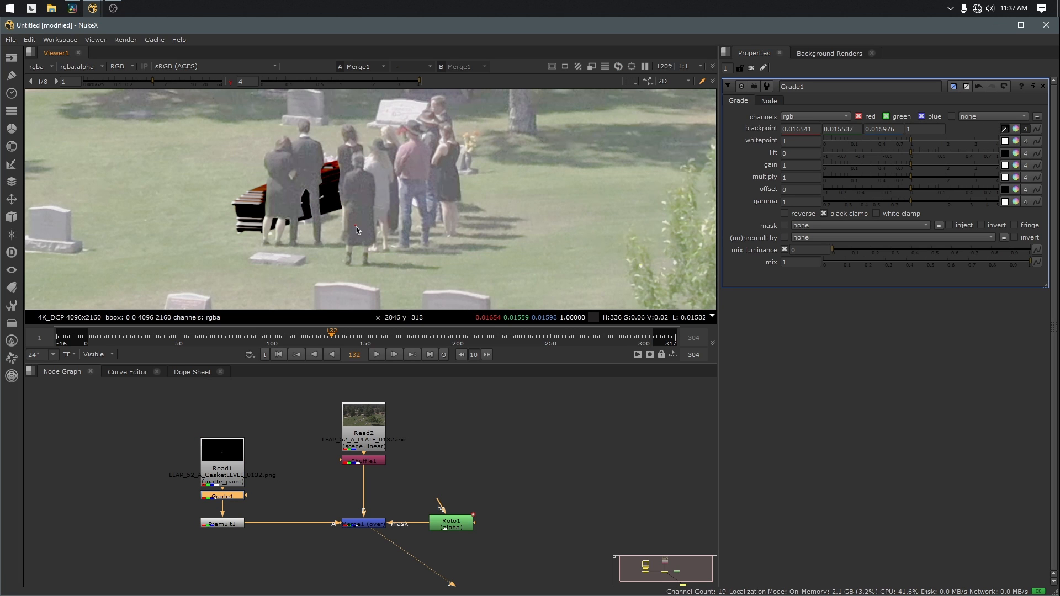
mouse_move(315, 211)
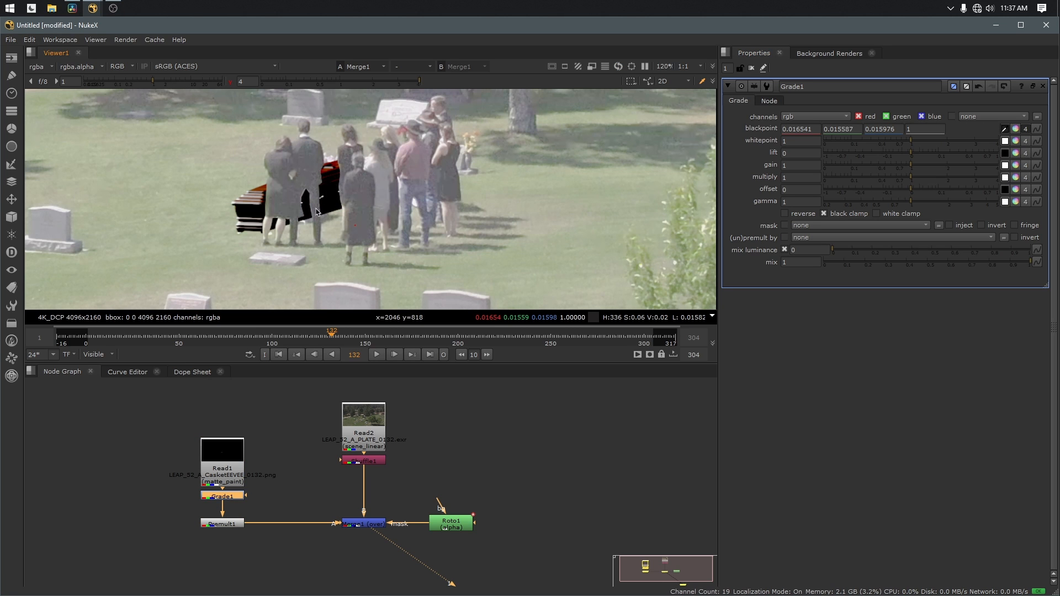
mouse_move(699, 213)
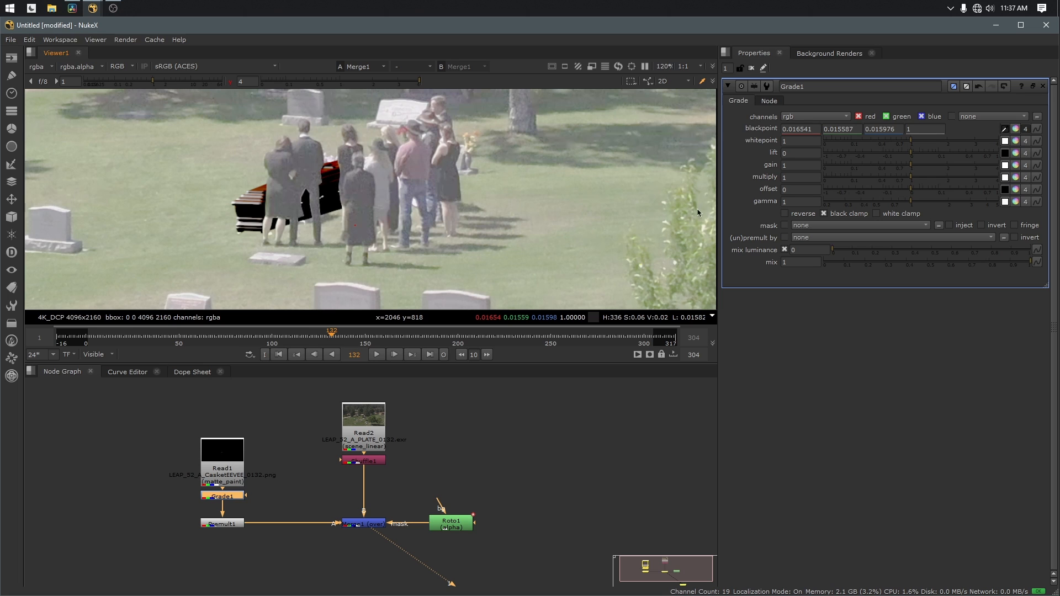
mouse_move(784, 214)
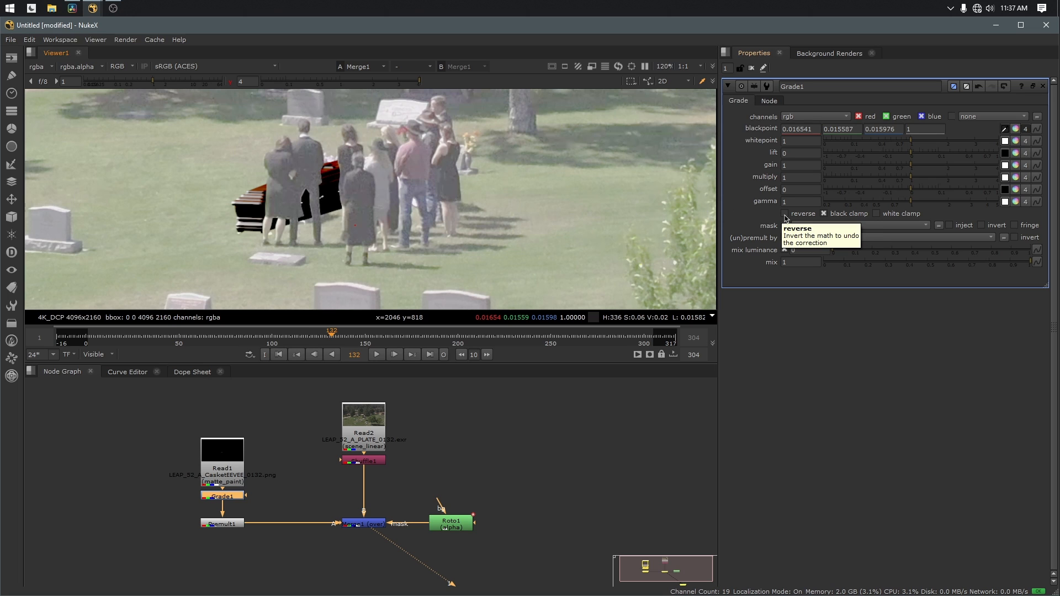
Step: Enable reverse on Grade1 so the sampled blackpoint matches casket blacks to the plate
click(784, 213)
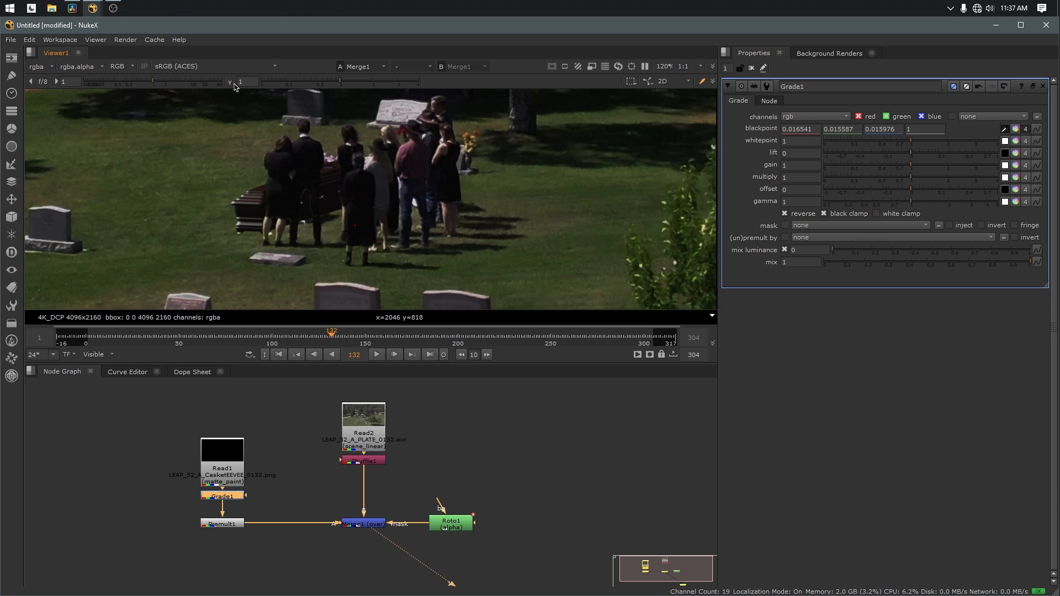
Step: Zoom in on the casket to inspect its blacks, zoom out, and adjust the Grade panel
scroll(up, 3)
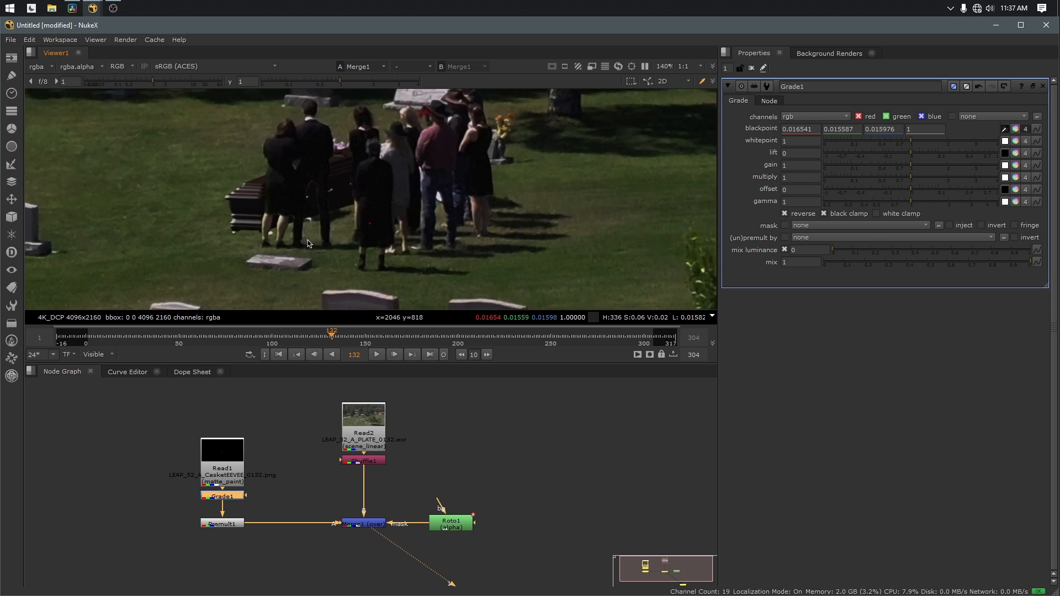
scroll(up, 3)
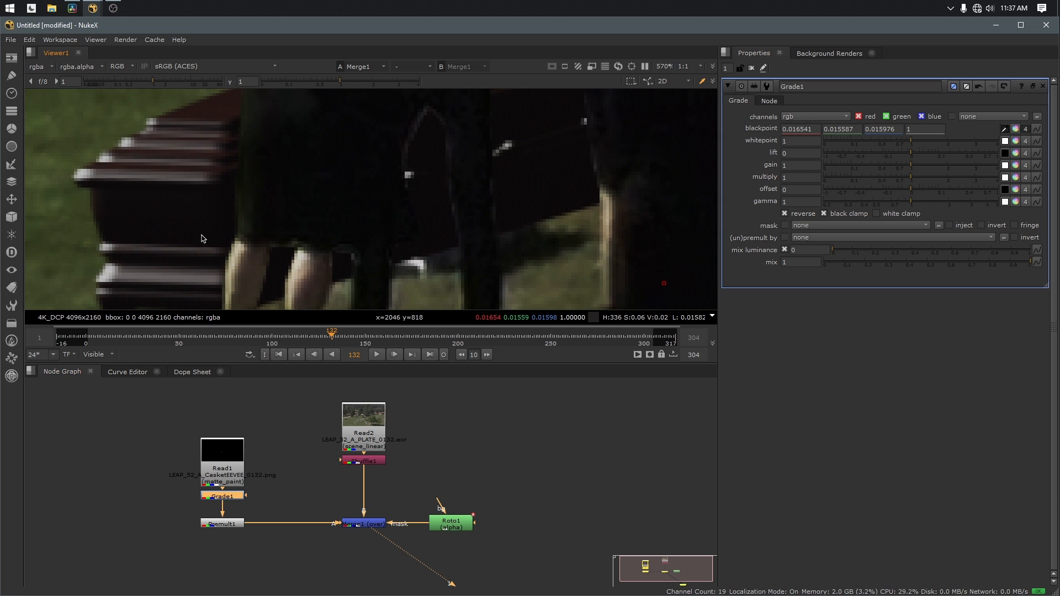
mouse_move(269, 202)
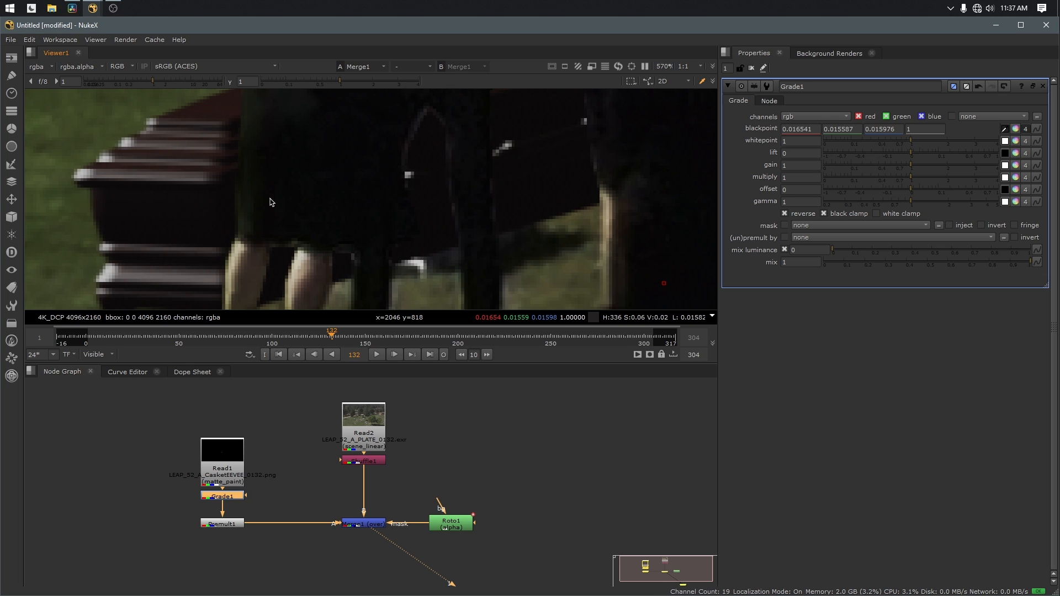
mouse_move(289, 222)
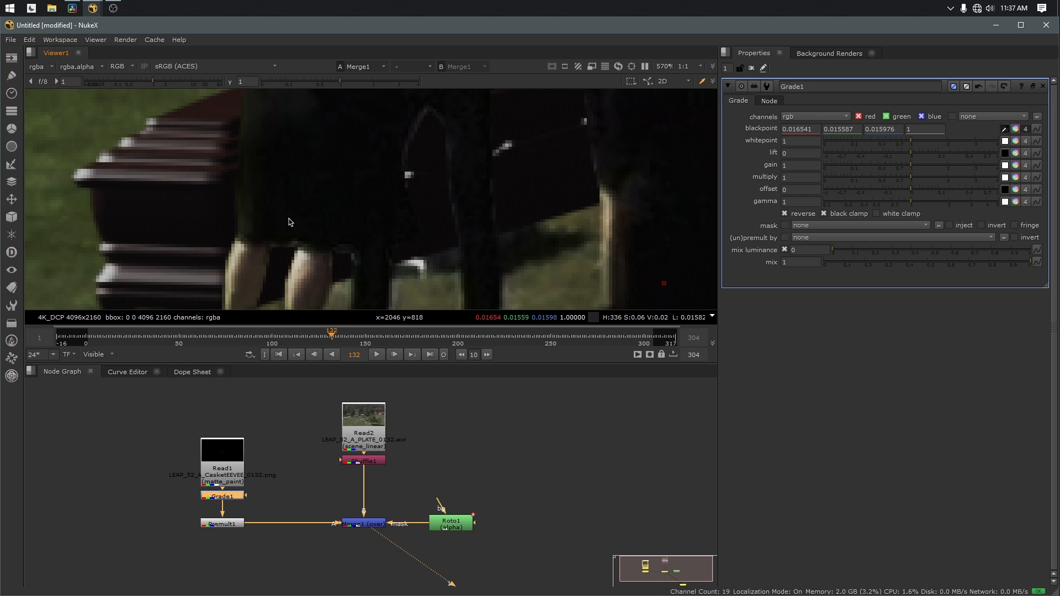
scroll(down, 3)
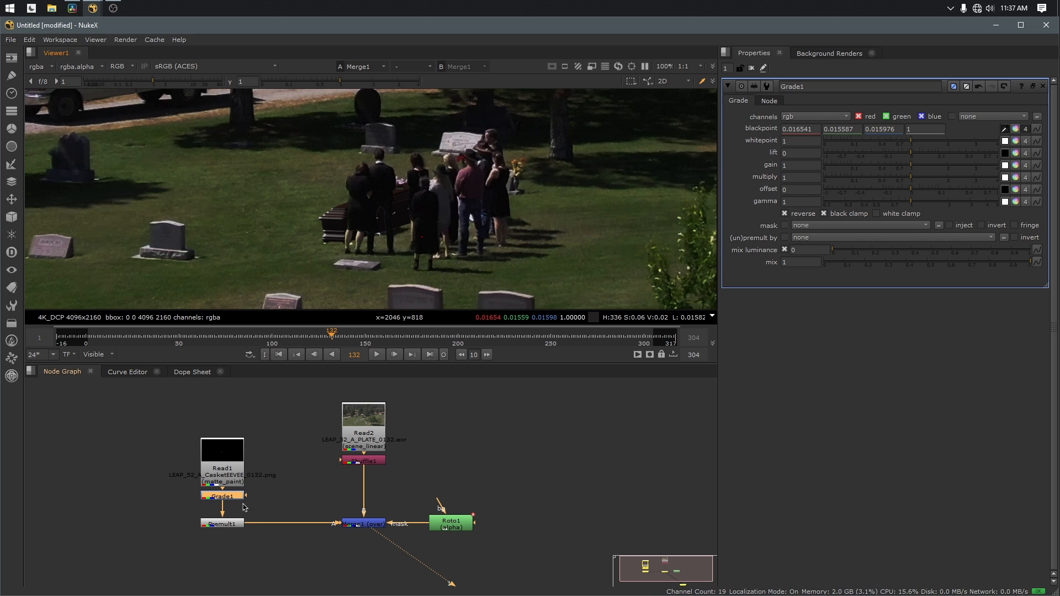
mouse_move(220, 443)
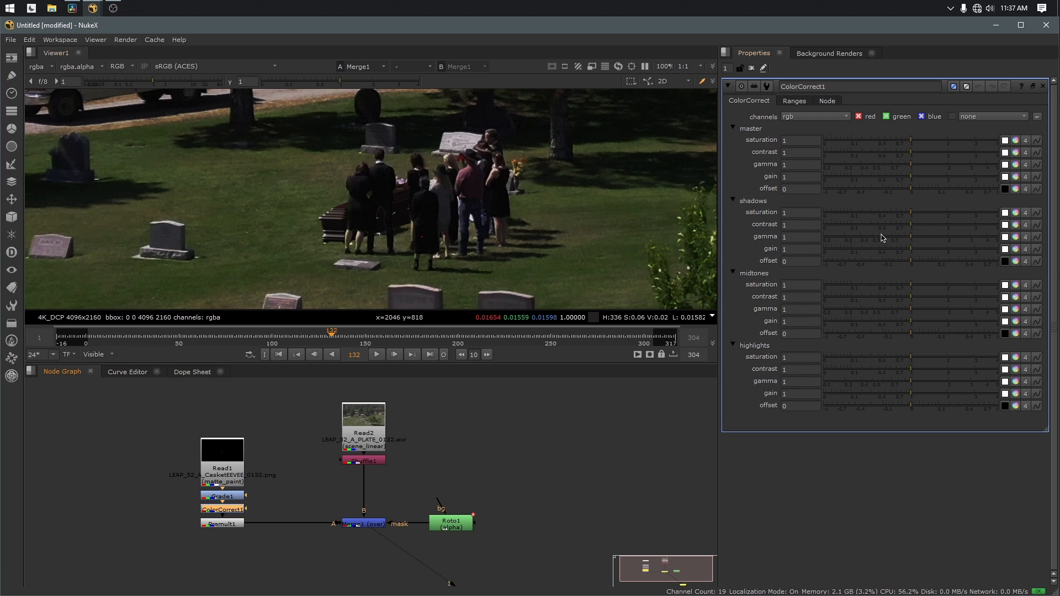
click(1005, 177)
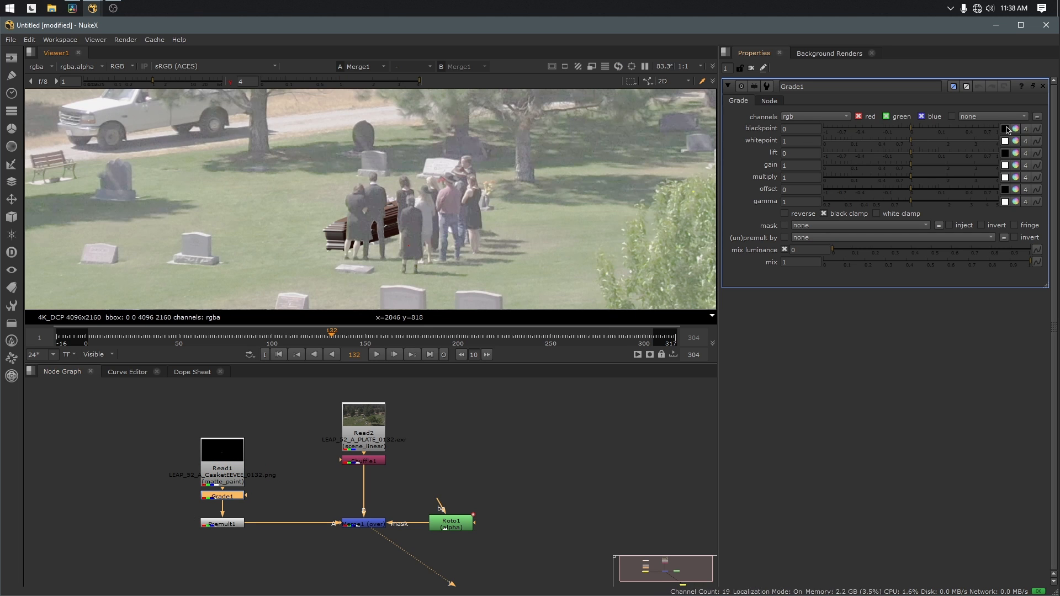
Step: Re-pick Grade1's blackpoint from the plate's darkest shadows and enable reverse
click(1005, 130)
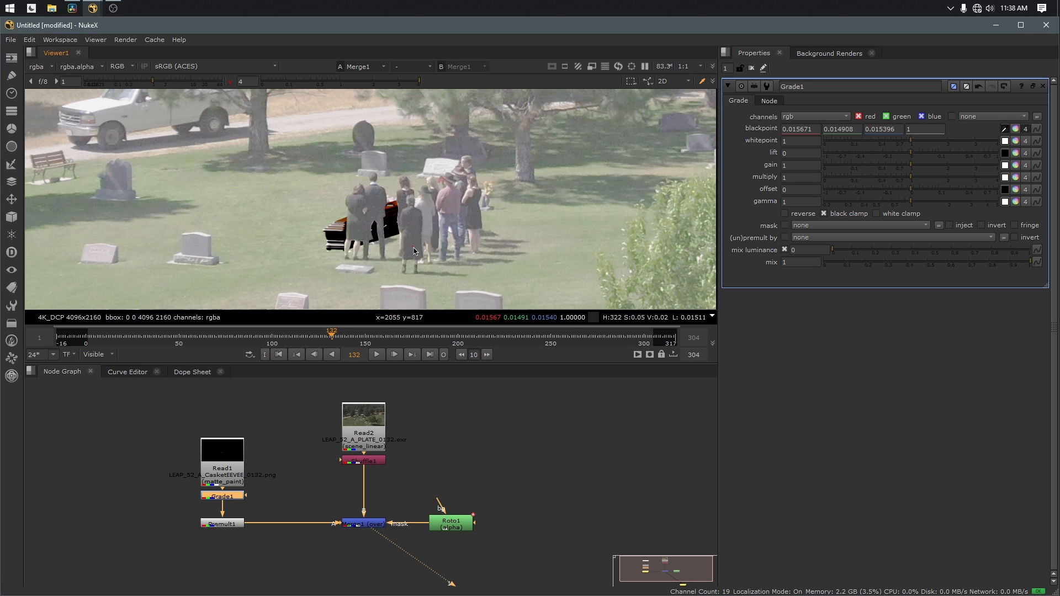
click(785, 214)
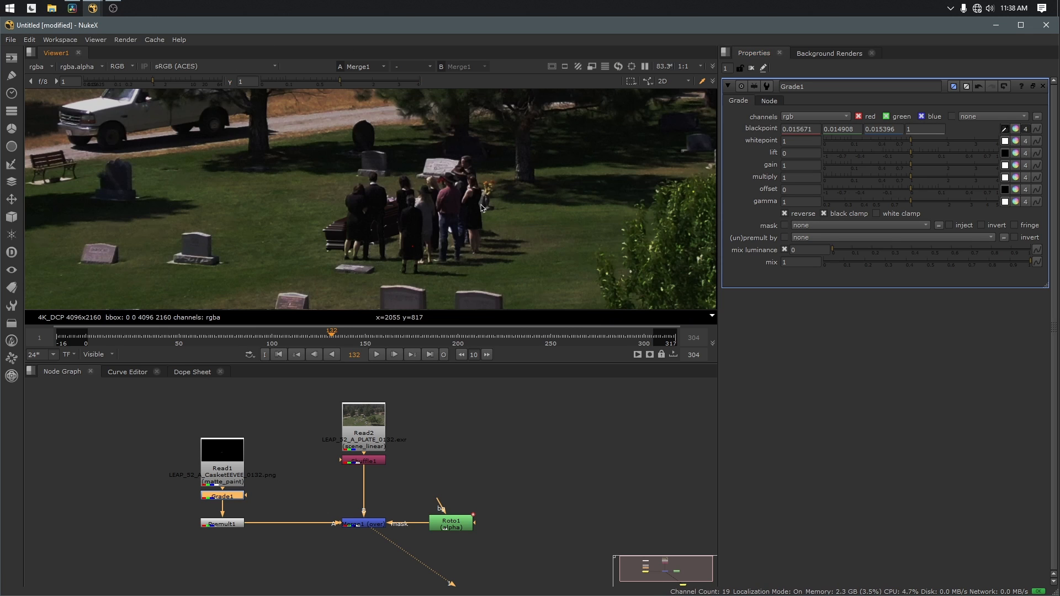
scroll(up, 3)
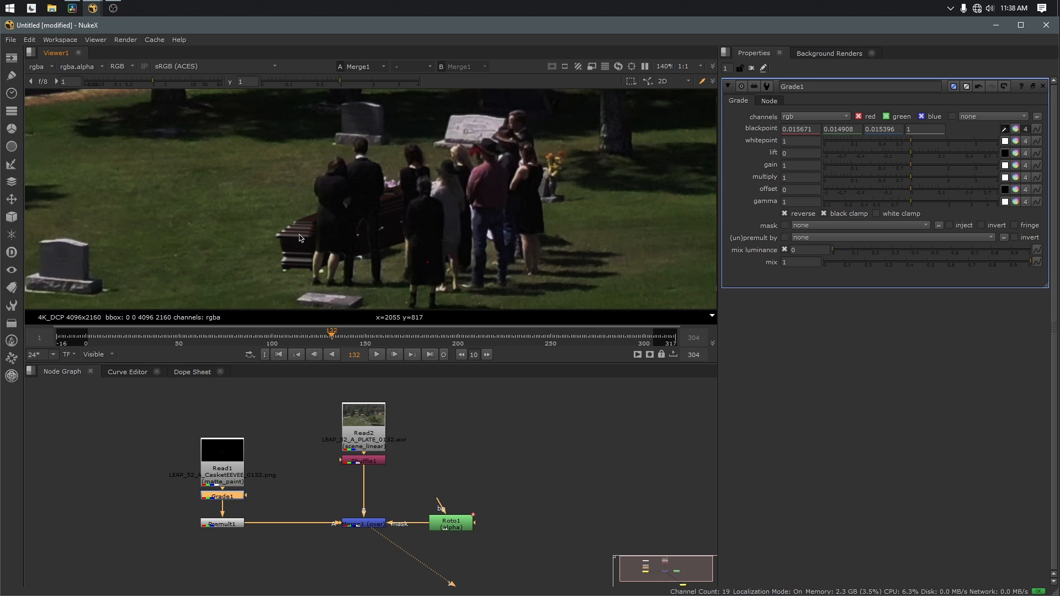
mouse_move(415, 225)
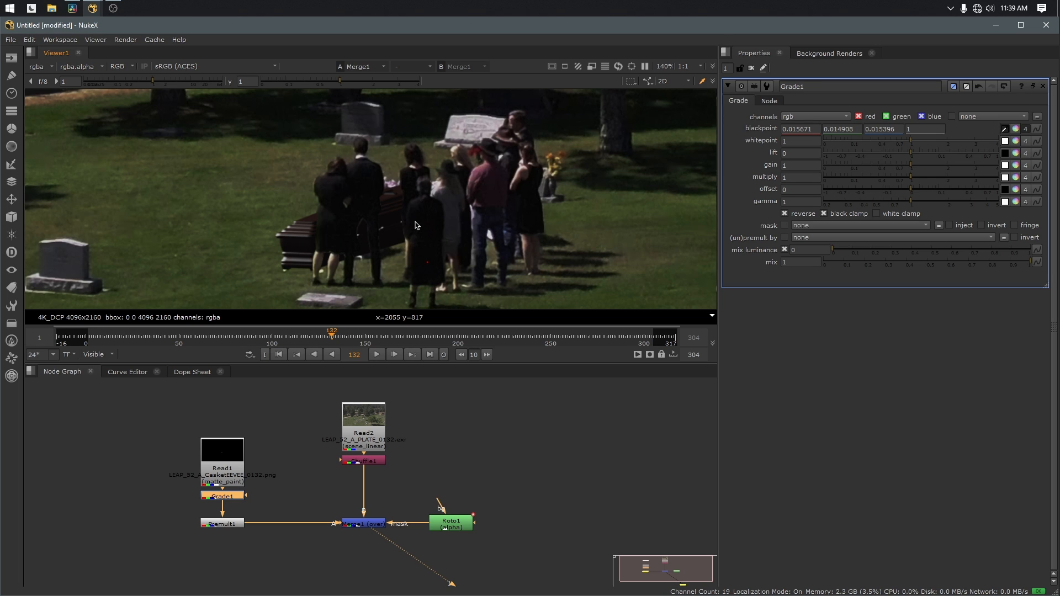
mouse_move(471, 266)
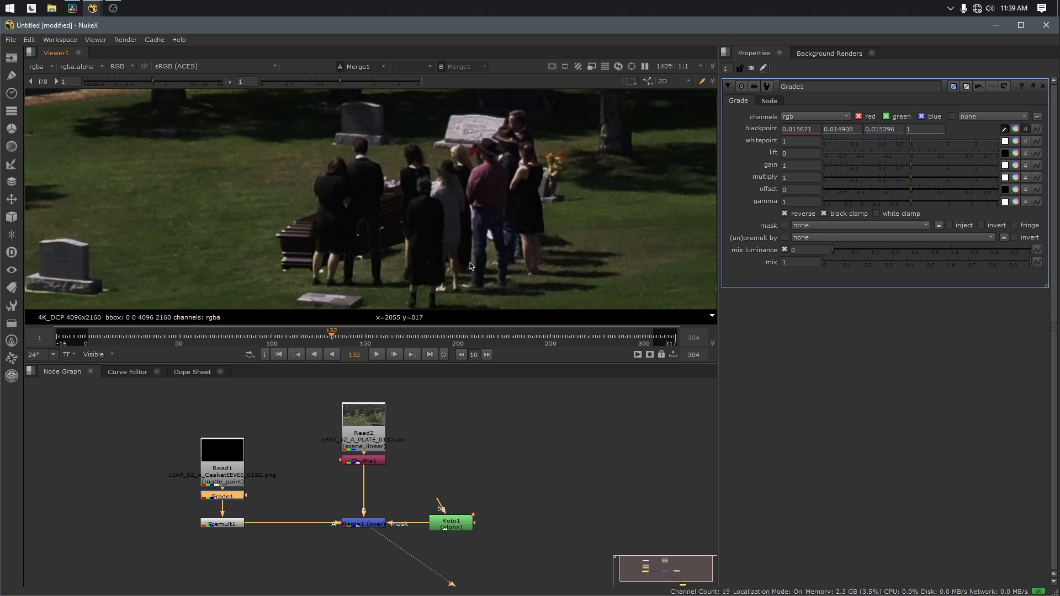